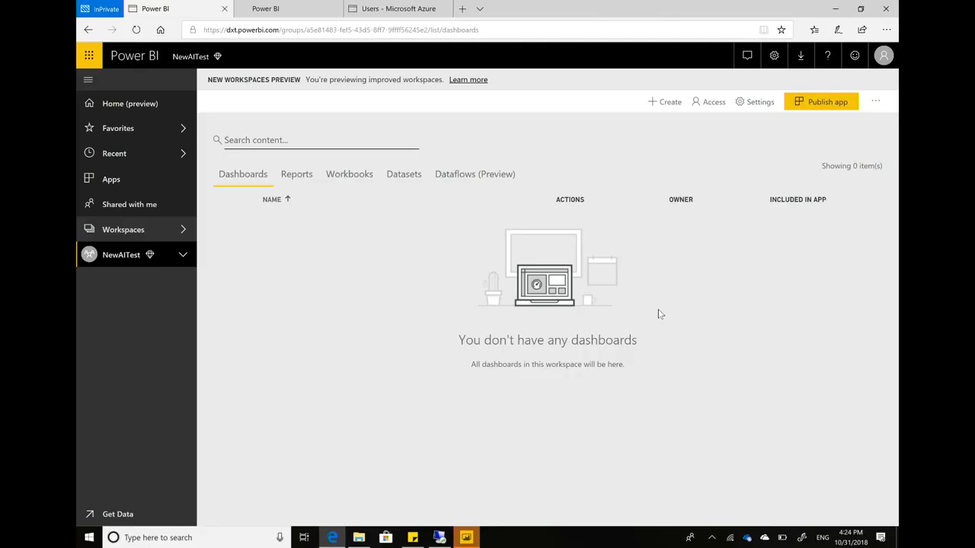
mouse_move(595, 414)
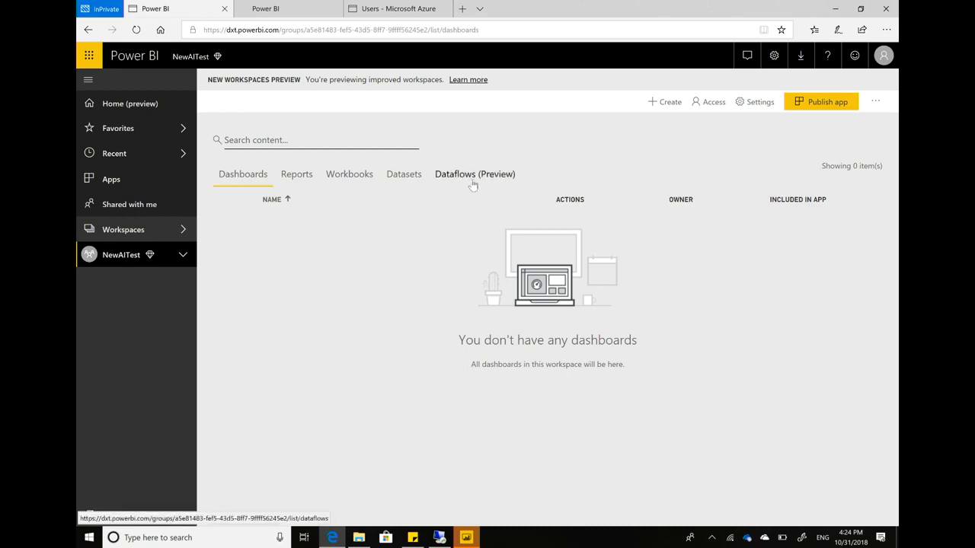
Create a new dataflow from the NewAITest workspace's Dataflows (Preview) list.
click(474, 174)
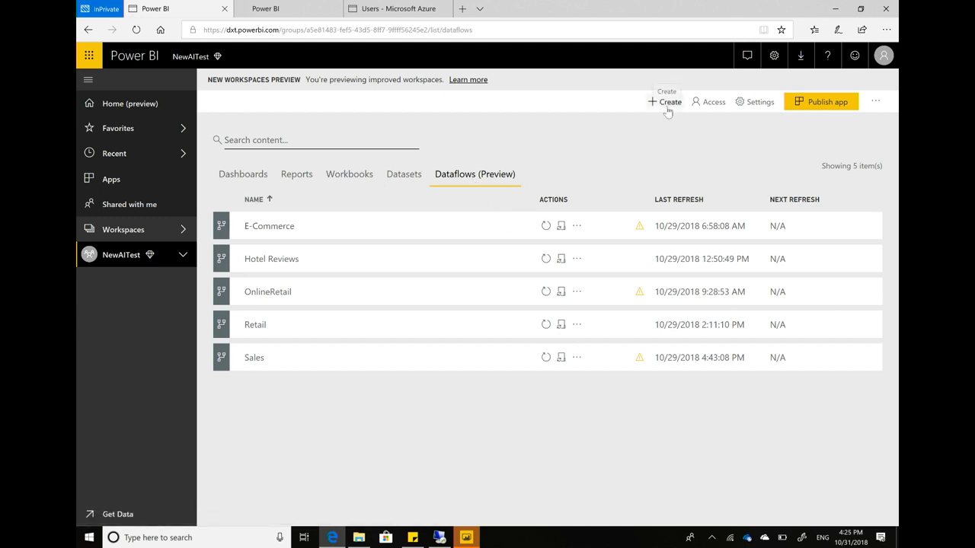
click(670, 101)
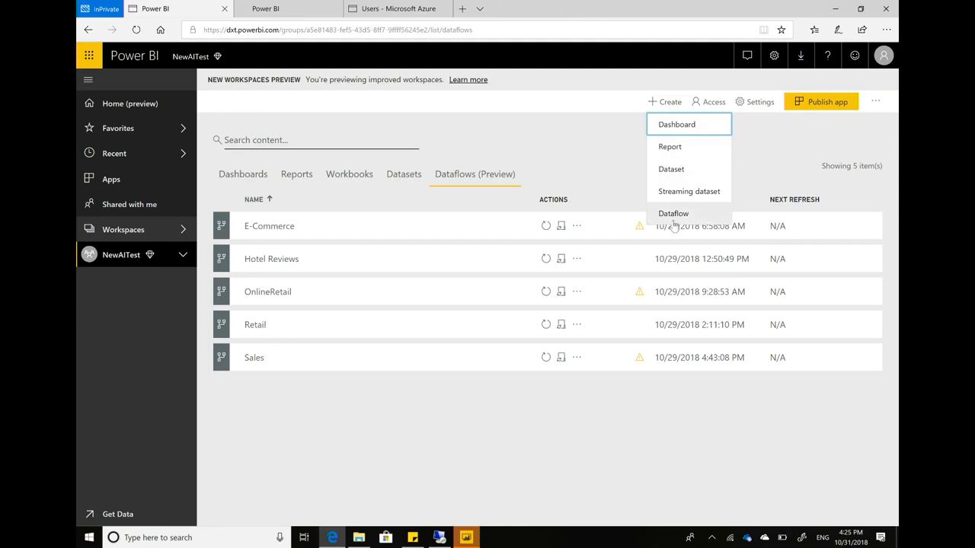
click(673, 213)
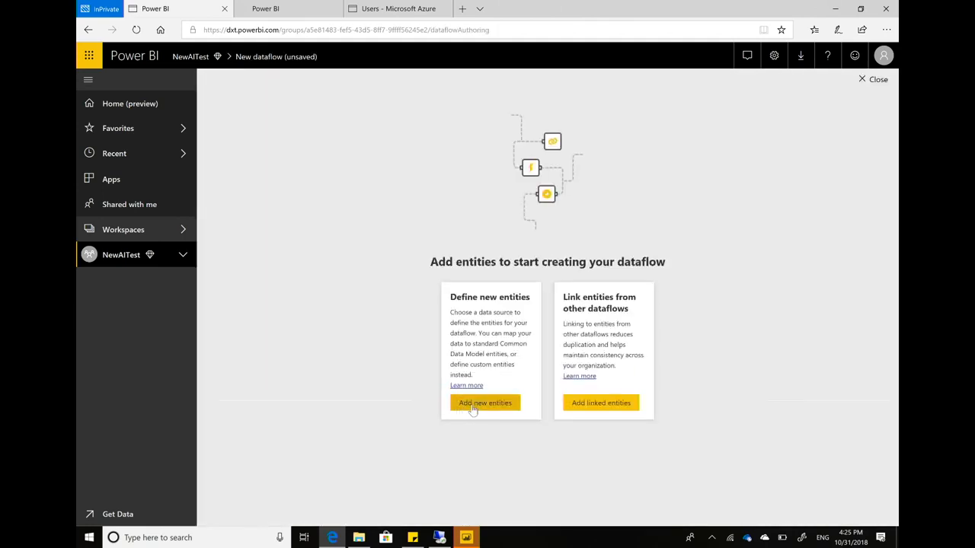
Start adding new entities to the dataflow to reach the data source catalog.
click(484, 402)
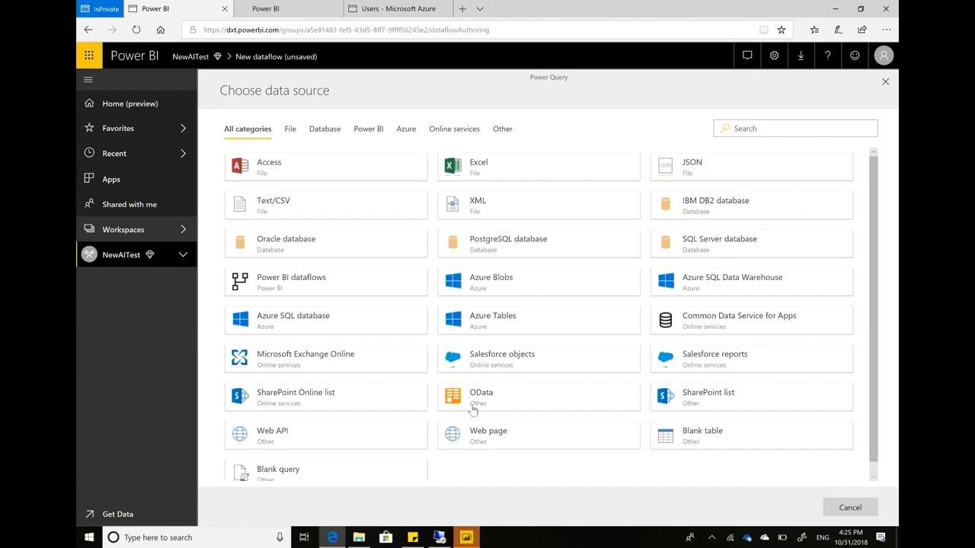
mouse_move(530, 307)
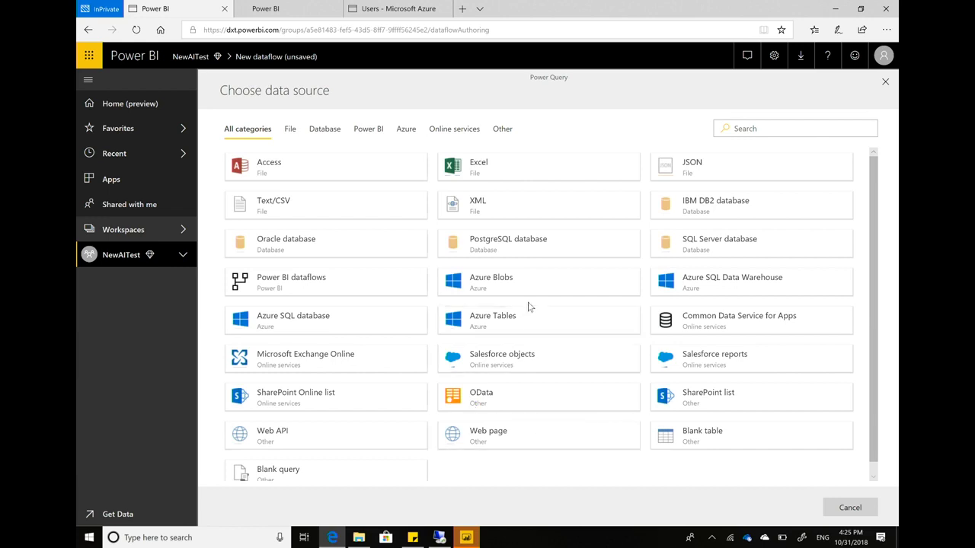
mouse_move(533, 281)
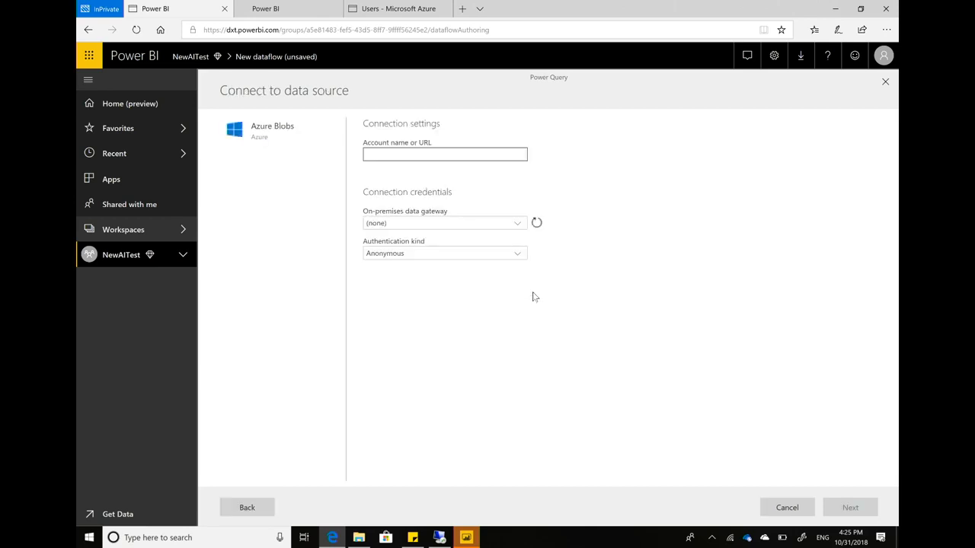
Connect to Azure Blobs account 'sarinasdem' using Account key authentication.
text(sarinasdem)
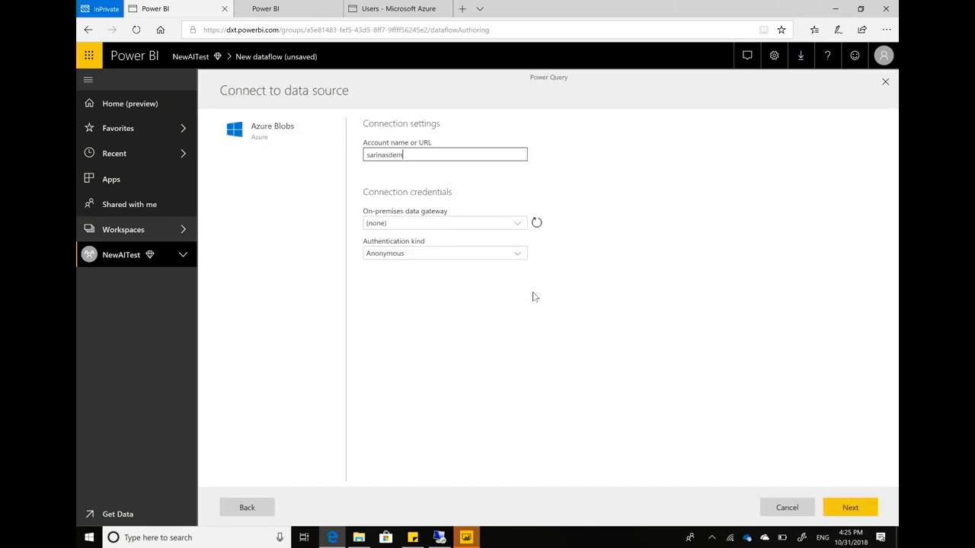
click(444, 253)
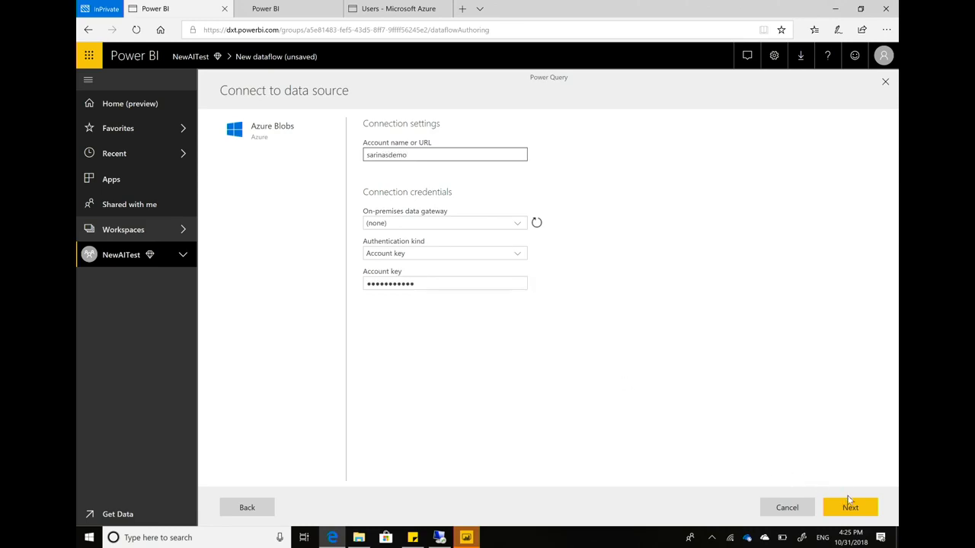
click(850, 507)
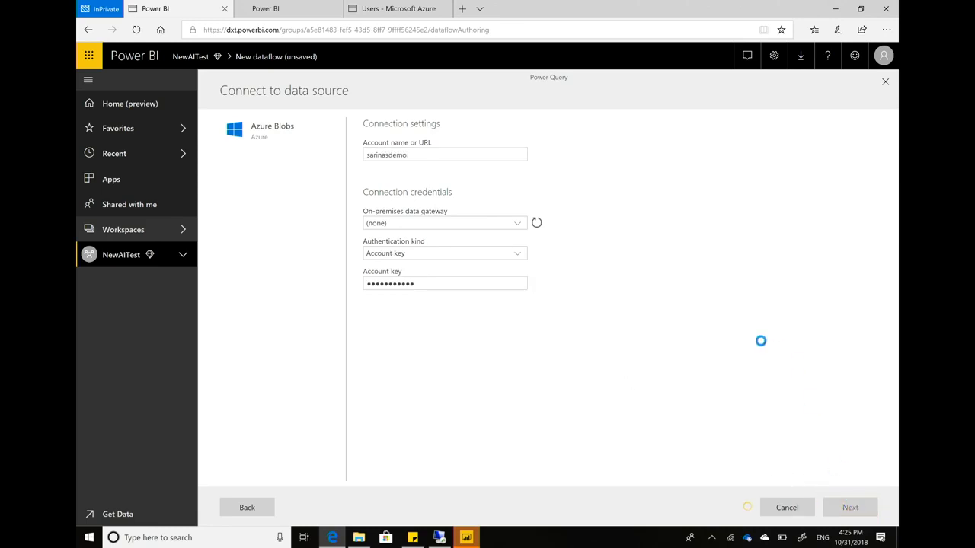
Select the reviews container holding HotelReviews.csv in the navigator.
click(850, 507)
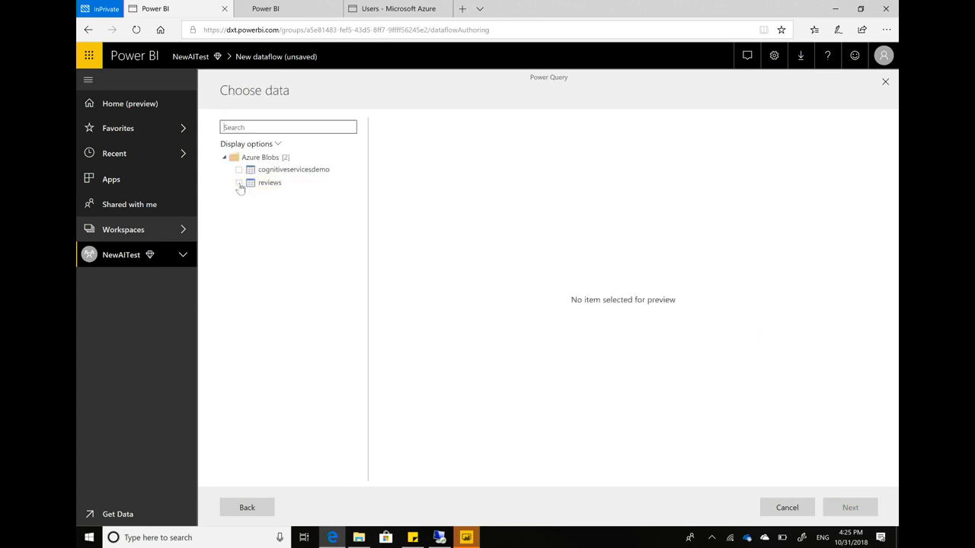
click(269, 182)
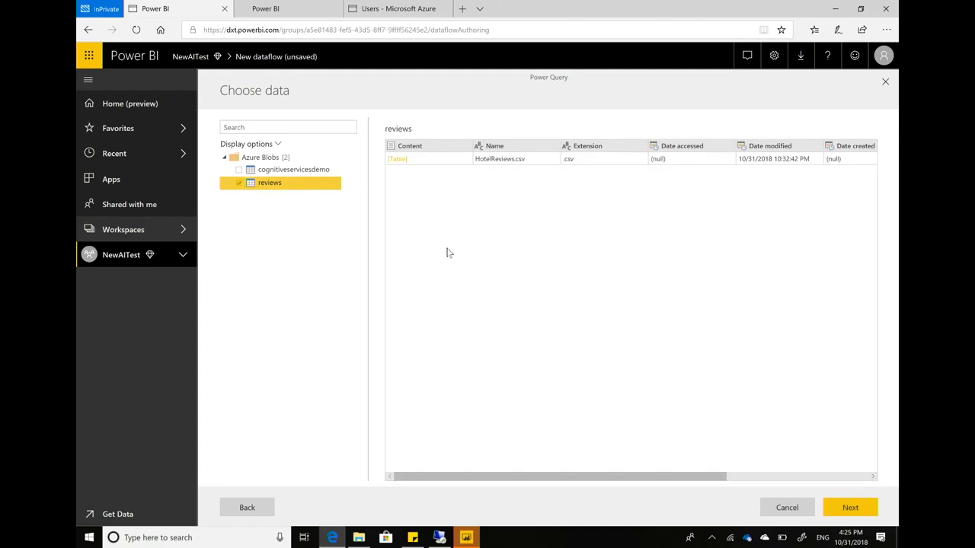
mouse_move(850, 508)
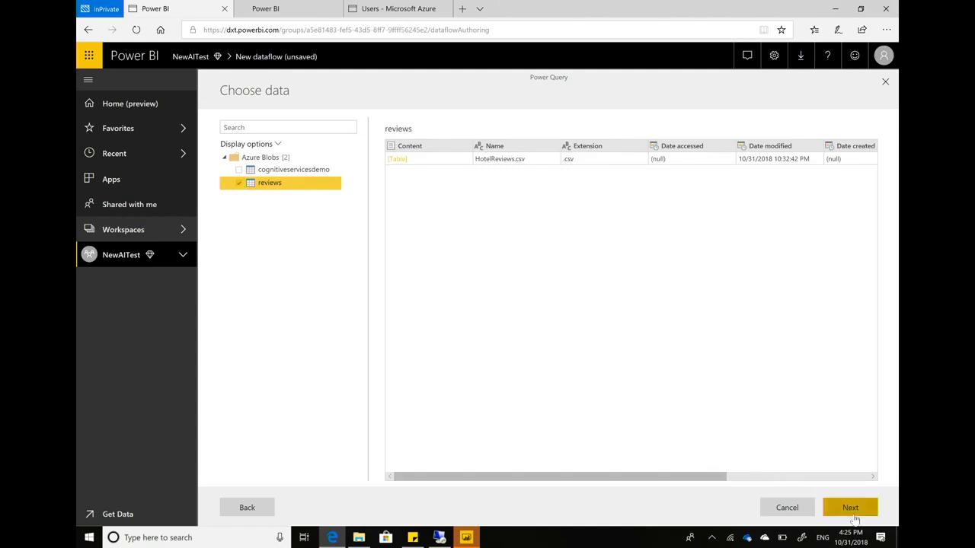
Load the reviews container into the query editor as the reviews query.
click(850, 507)
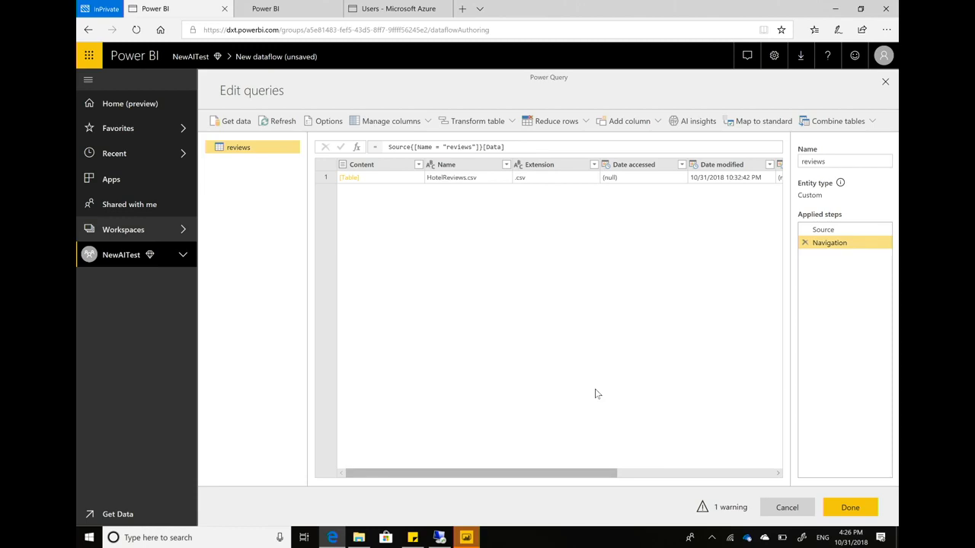
mouse_move(509, 284)
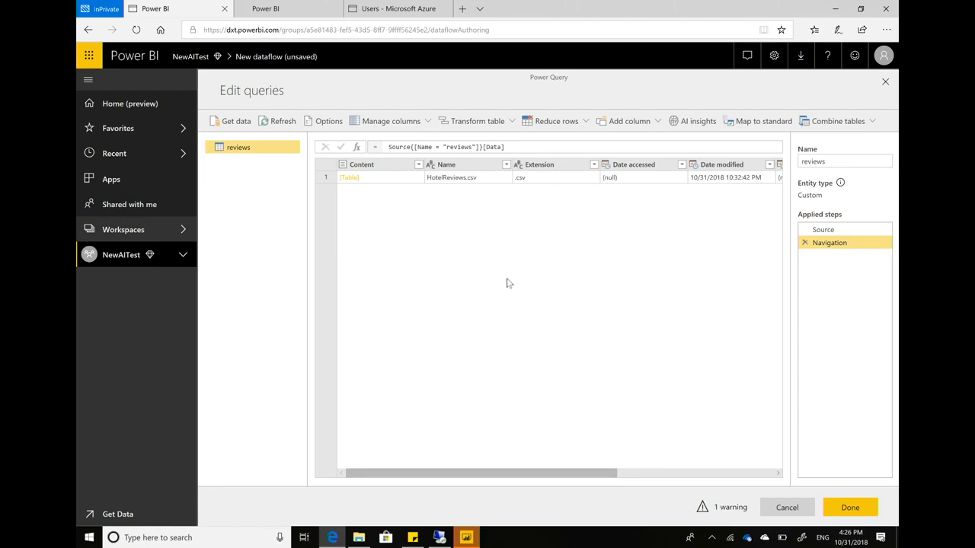
mouse_move(403, 228)
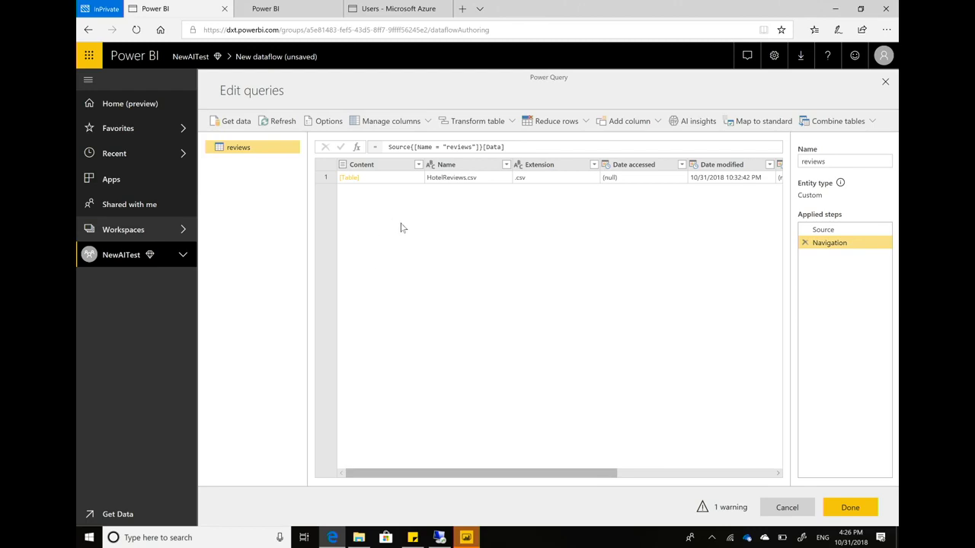
mouse_move(350, 181)
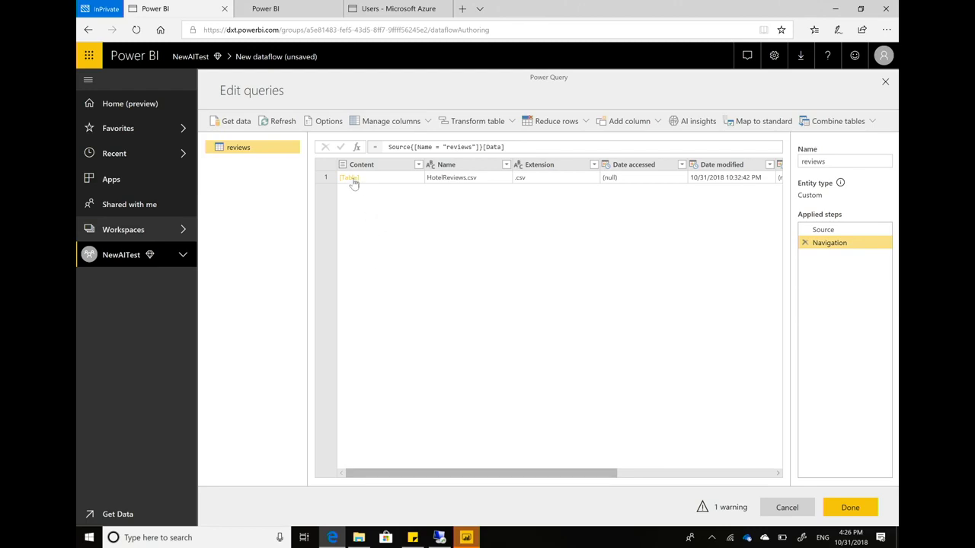
Expand HotelReviews.csv's [Table] content and promote its first row to headers.
click(349, 177)
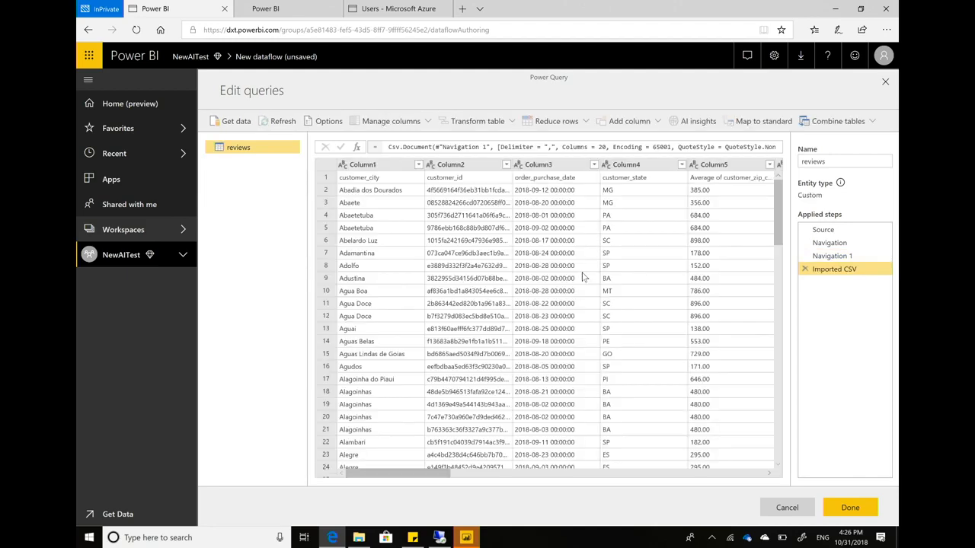
mouse_move(476, 235)
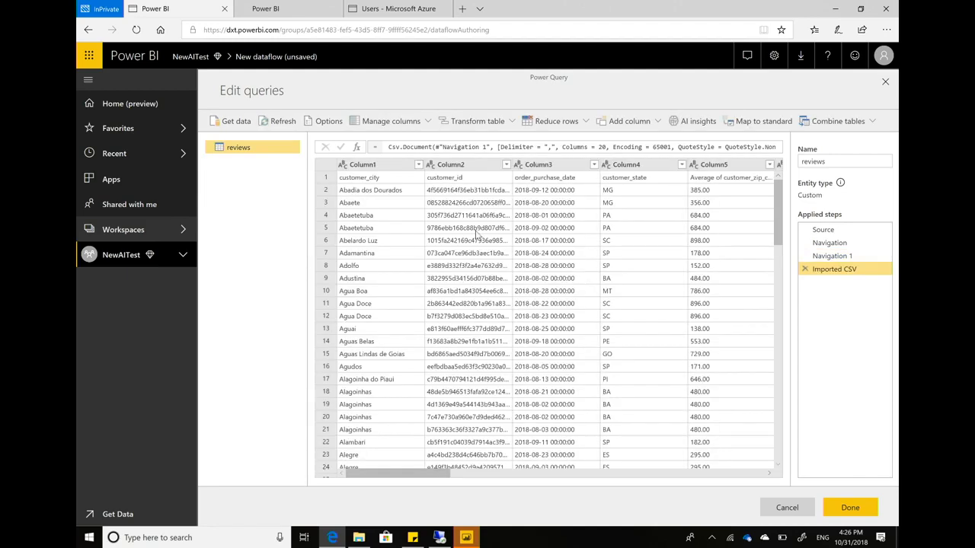
mouse_move(424, 309)
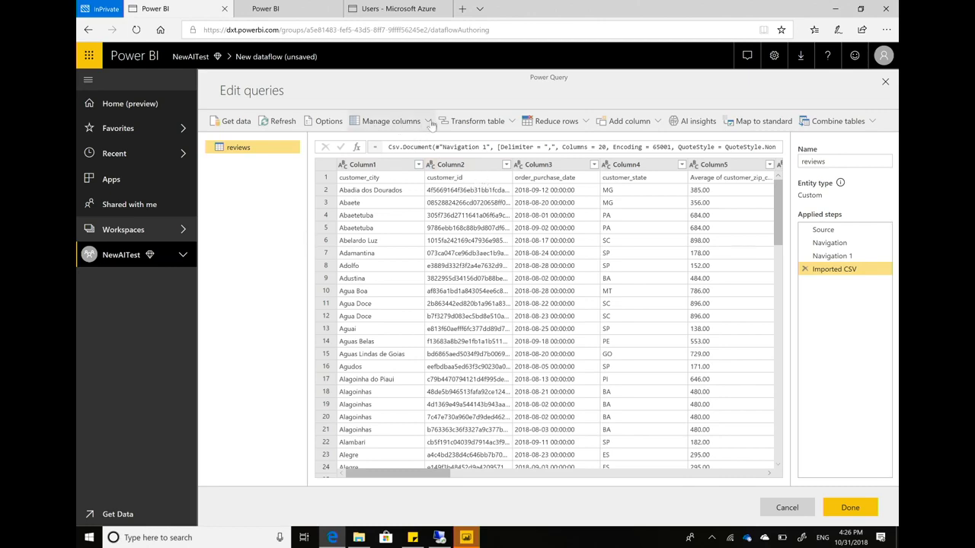
click(477, 120)
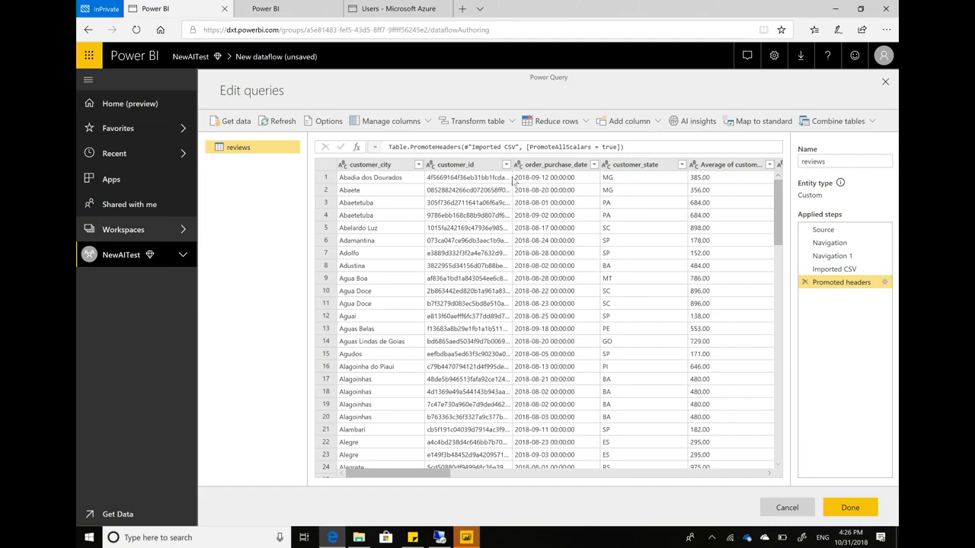
Set order_purchase_date to Date/Time and finish, leaving reviews as the dataflow's entity.
click(521, 164)
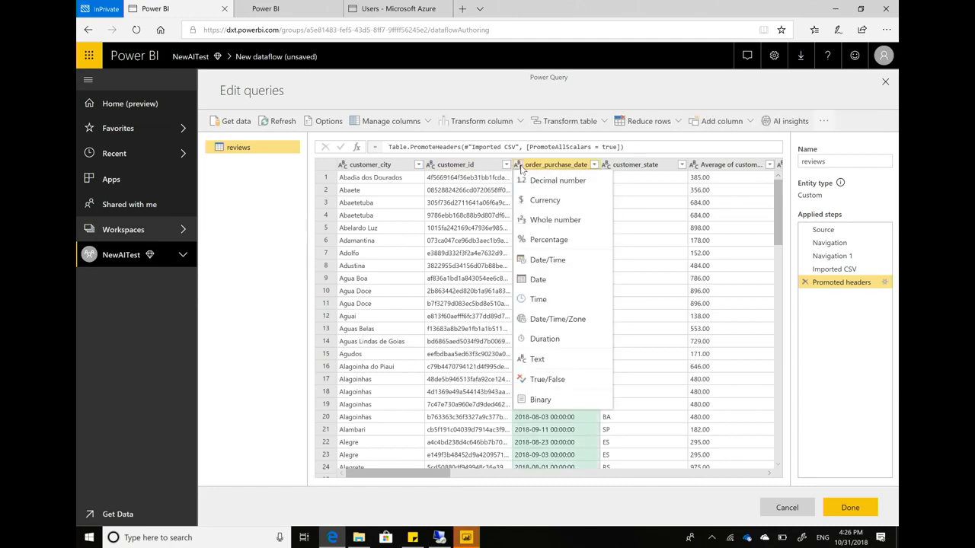
mouse_move(547, 260)
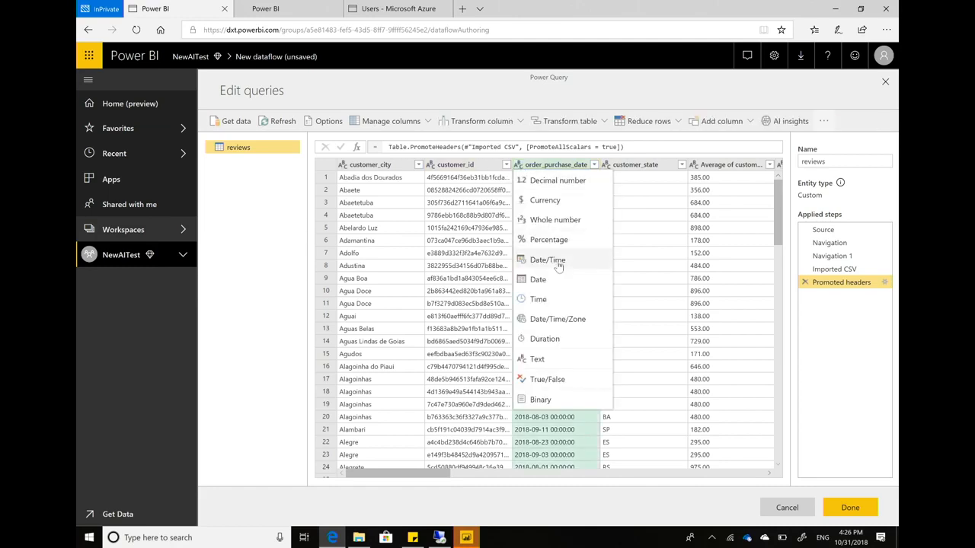
click(547, 260)
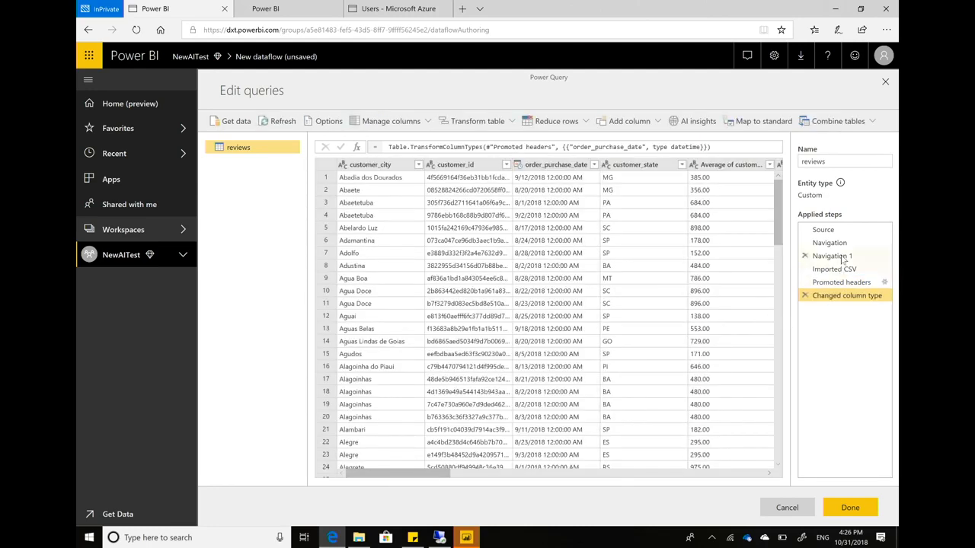
click(834, 268)
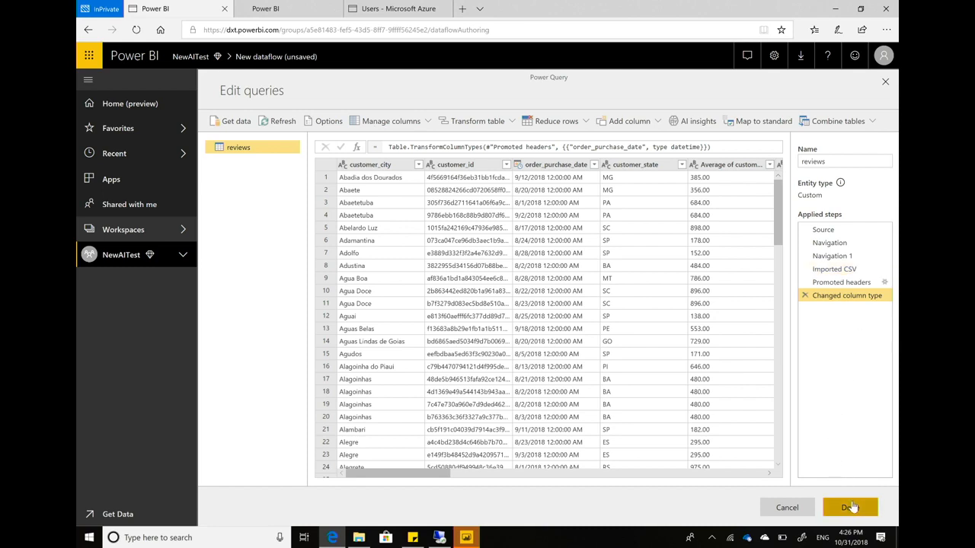
click(850, 507)
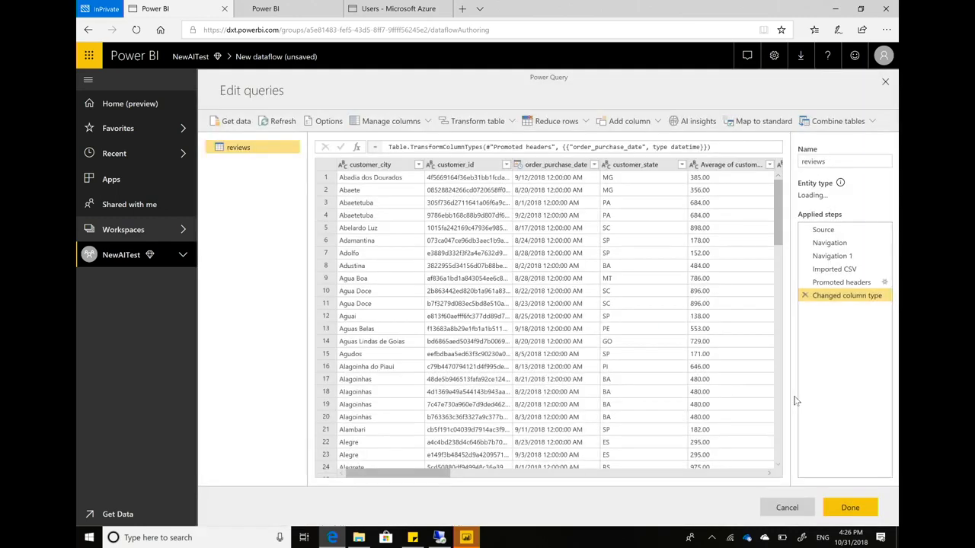
click(850, 507)
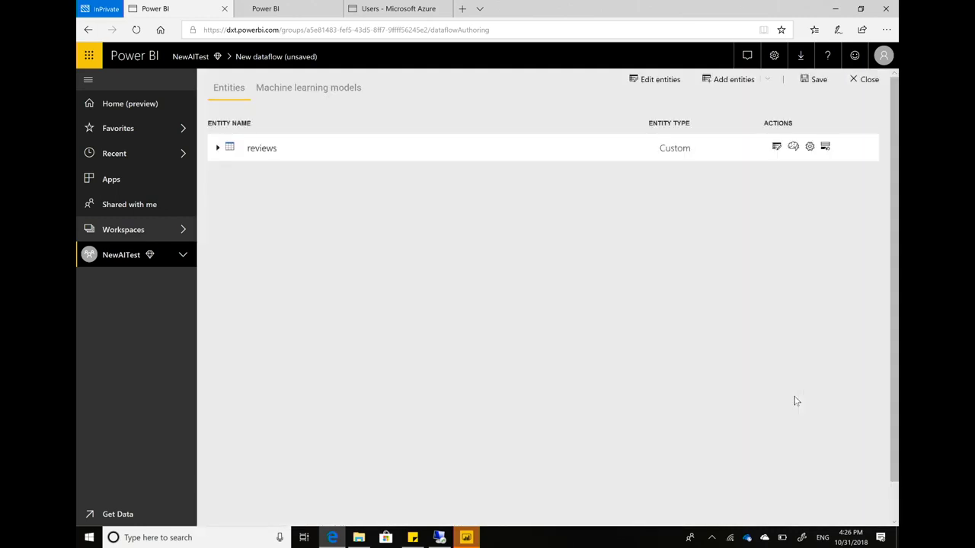